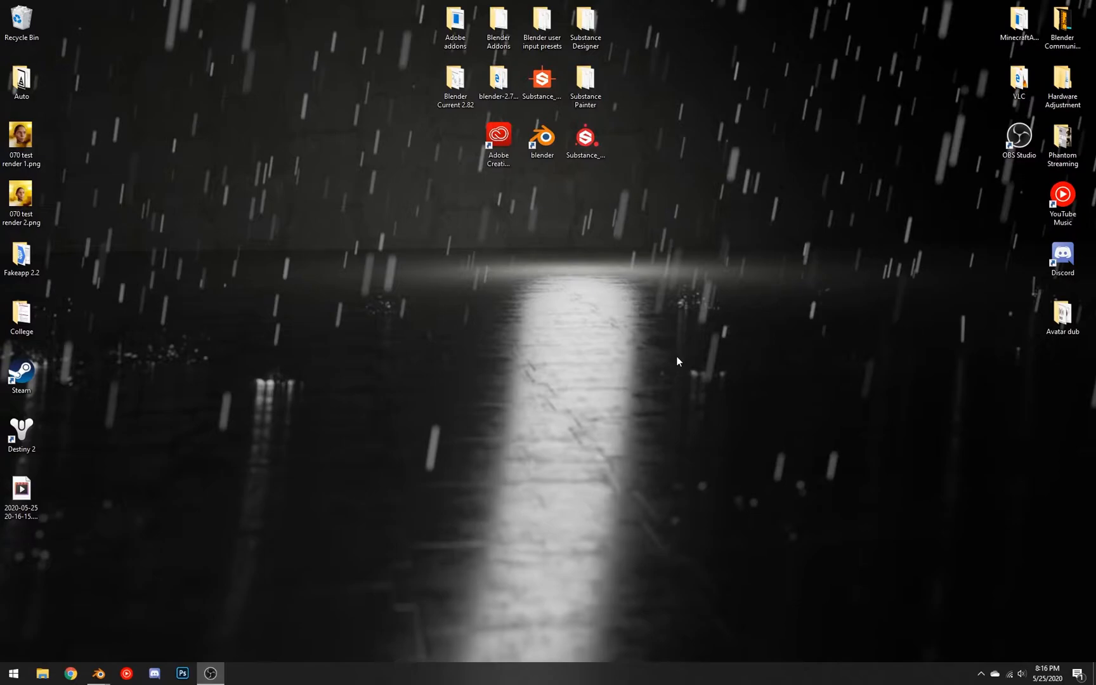
mouse_move(529, 193)
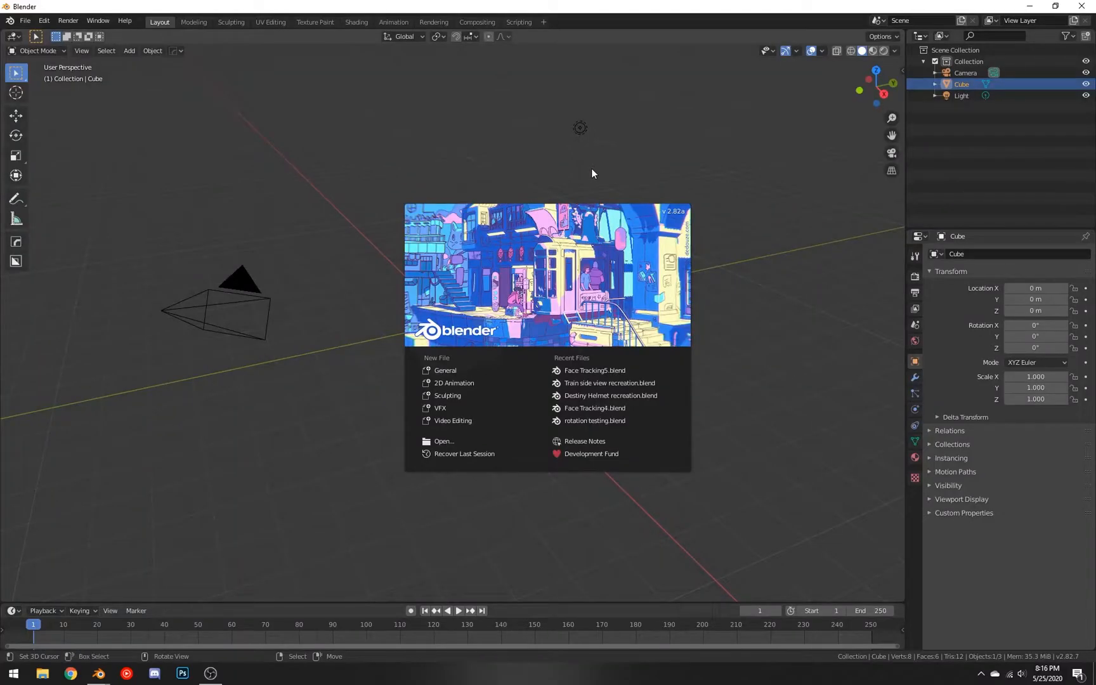
mouse_move(589, 185)
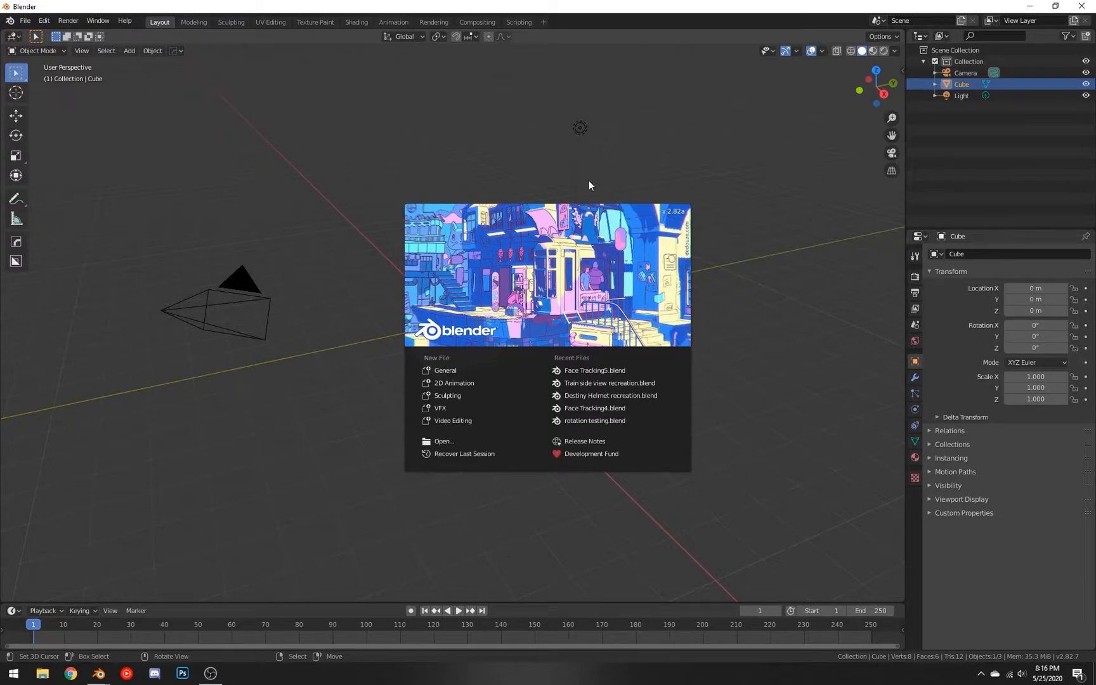
mouse_move(590, 194)
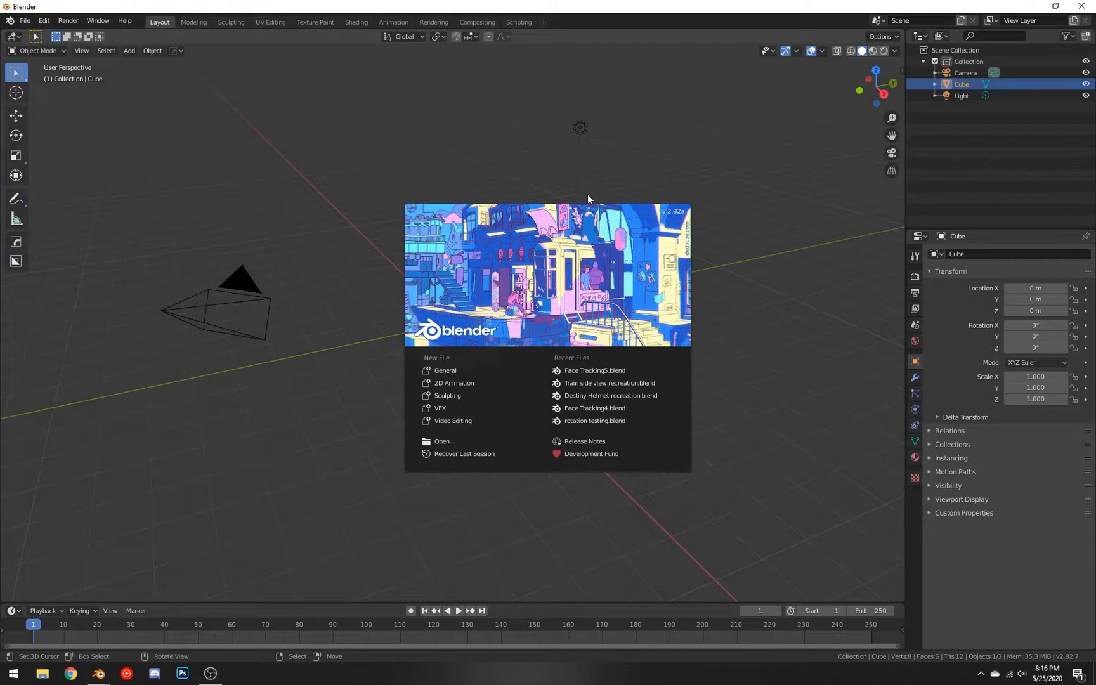
mouse_move(573, 190)
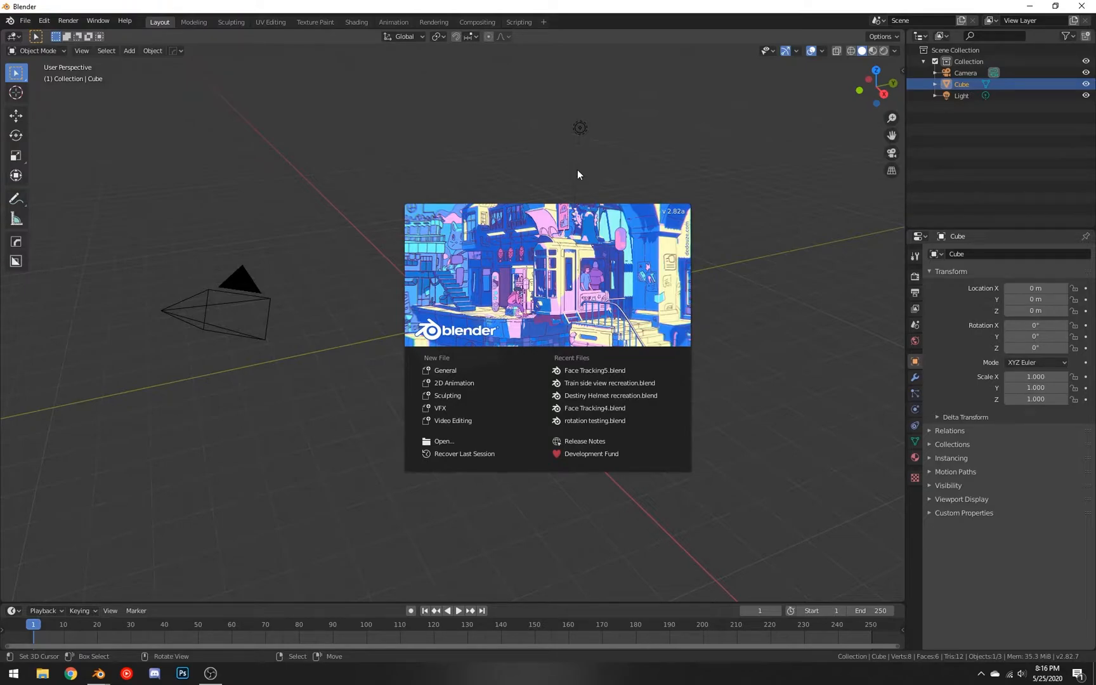
mouse_move(572, 179)
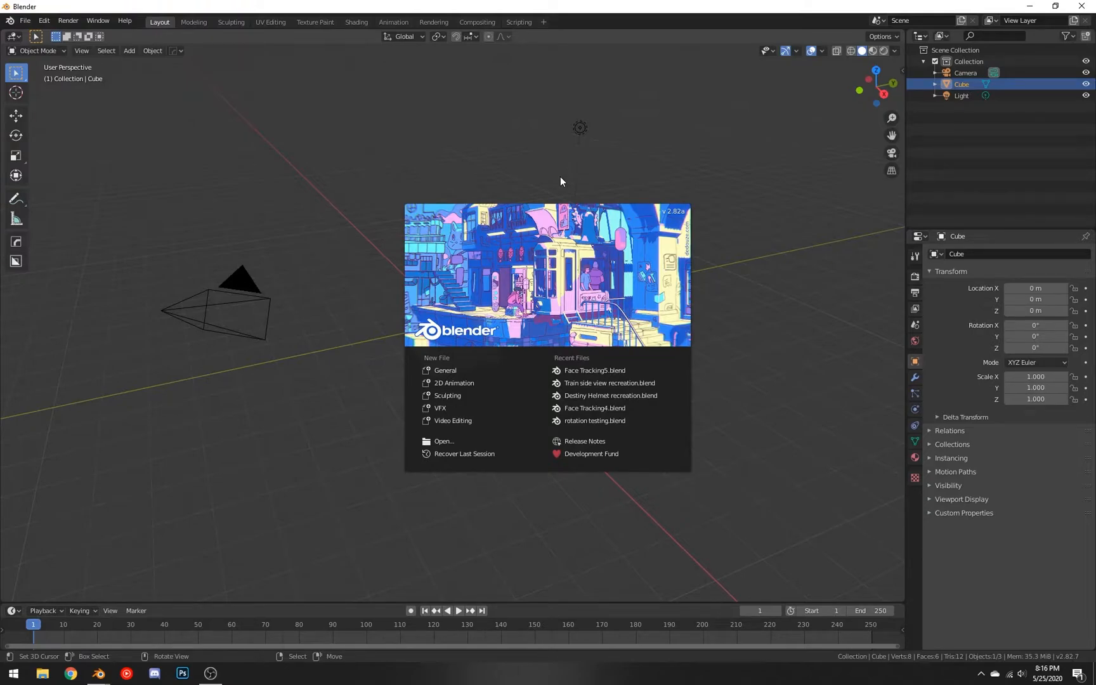
mouse_move(482, 165)
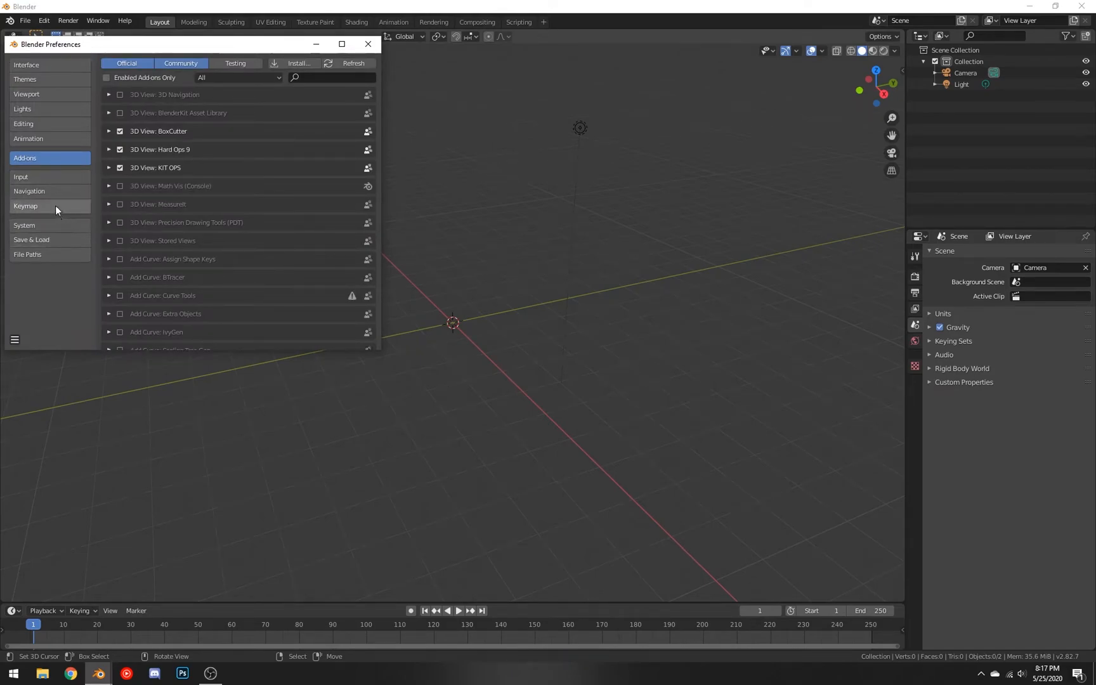
Switch Preferences to the Keymap section and start exporting the key configuration
click(25, 206)
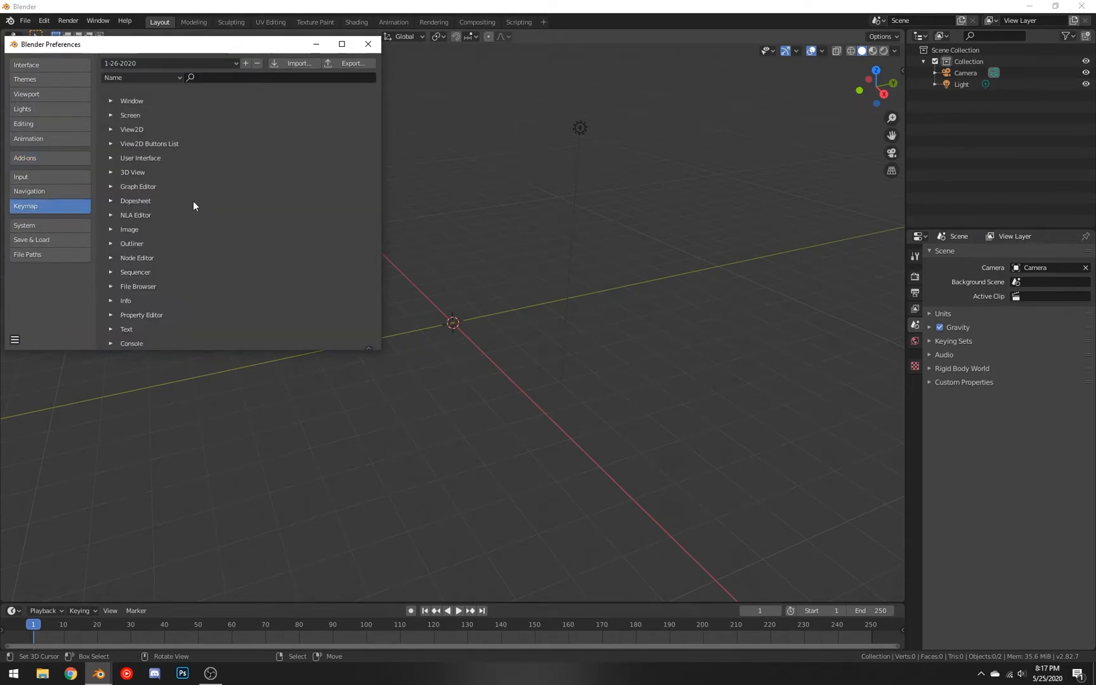
click(353, 63)
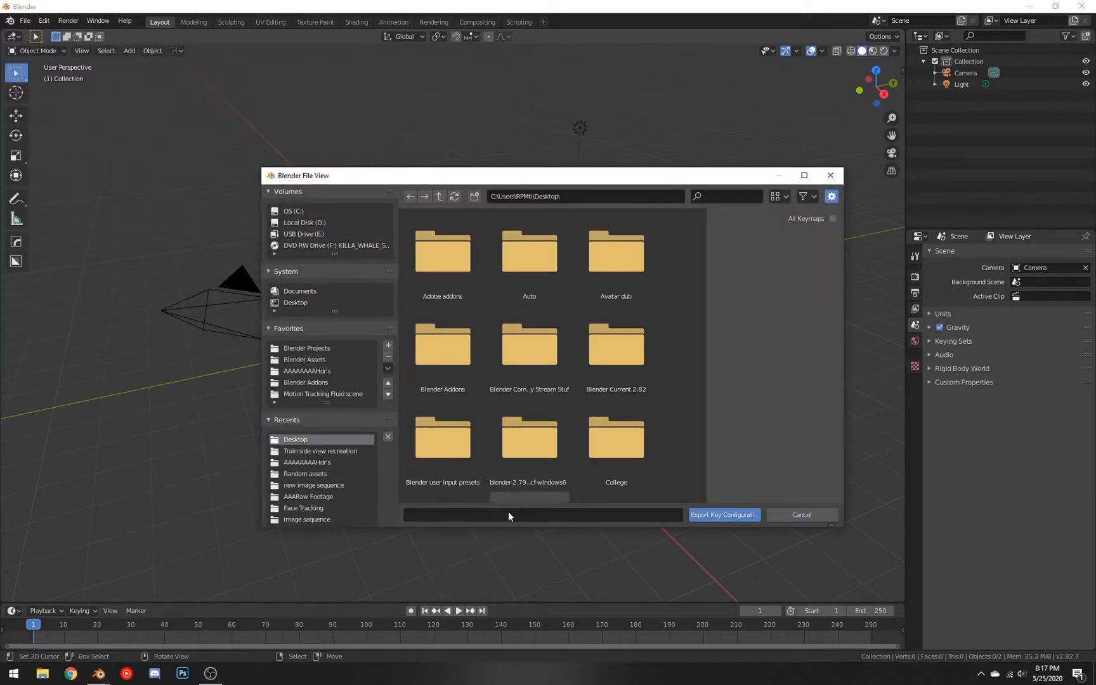
Name the exported key configuration file on the Desktop
text(kep)
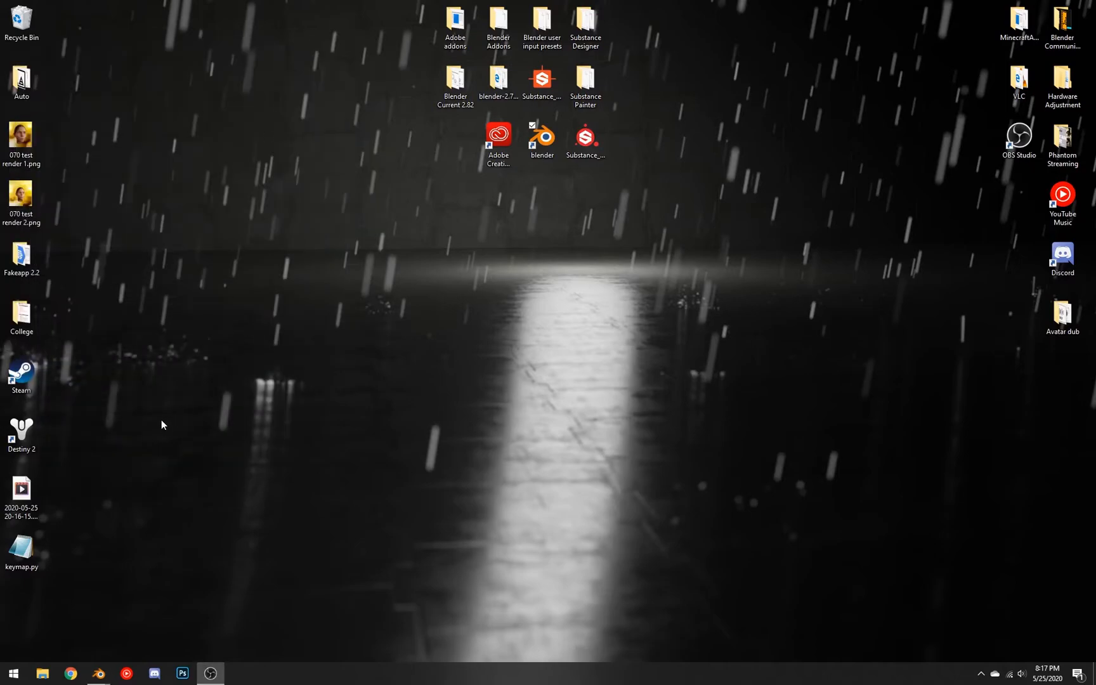
Move keymap.py on the desktop and read its Python key-binding definitions in Notepad
drag(22, 545, 368, 316)
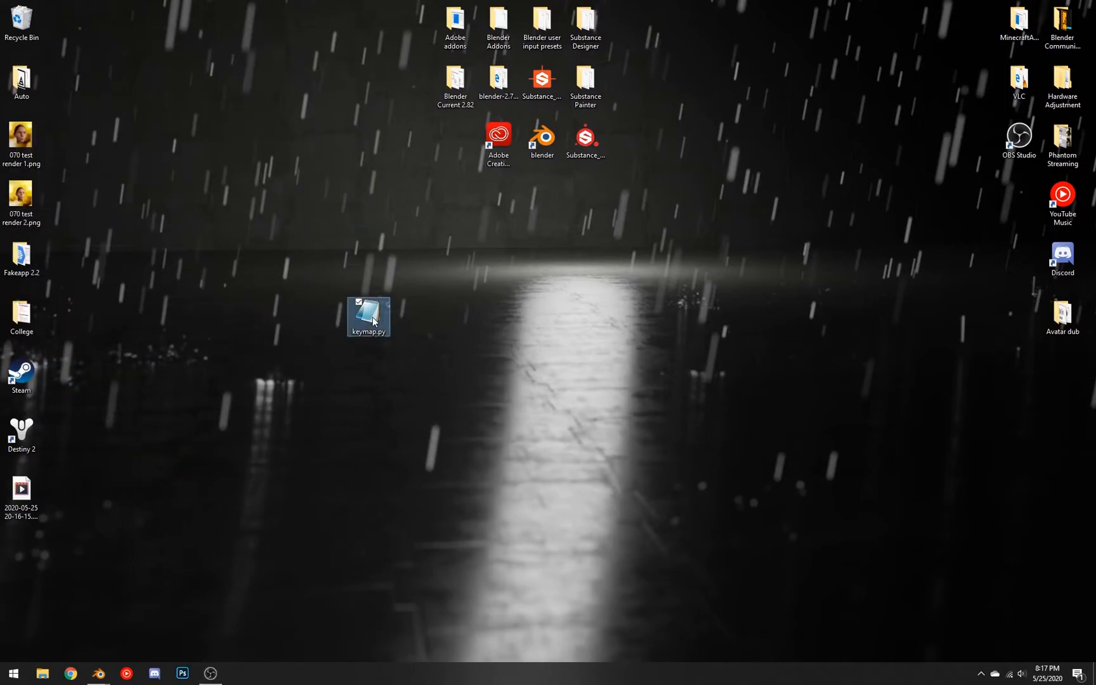
double_click(368, 314)
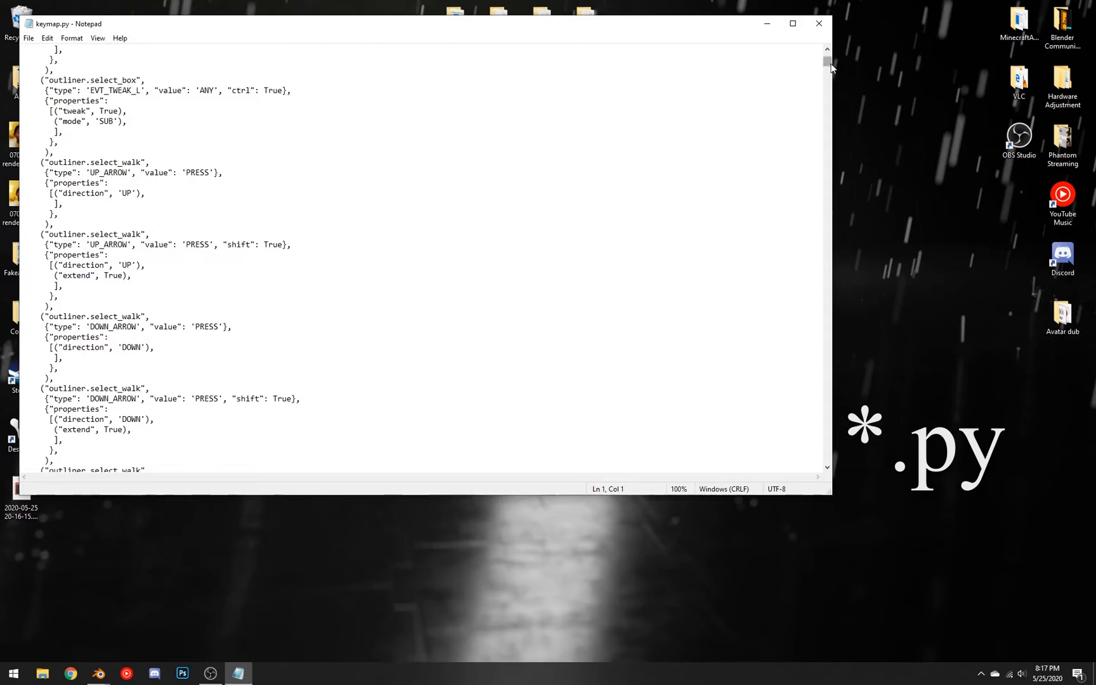
scroll(down, 3)
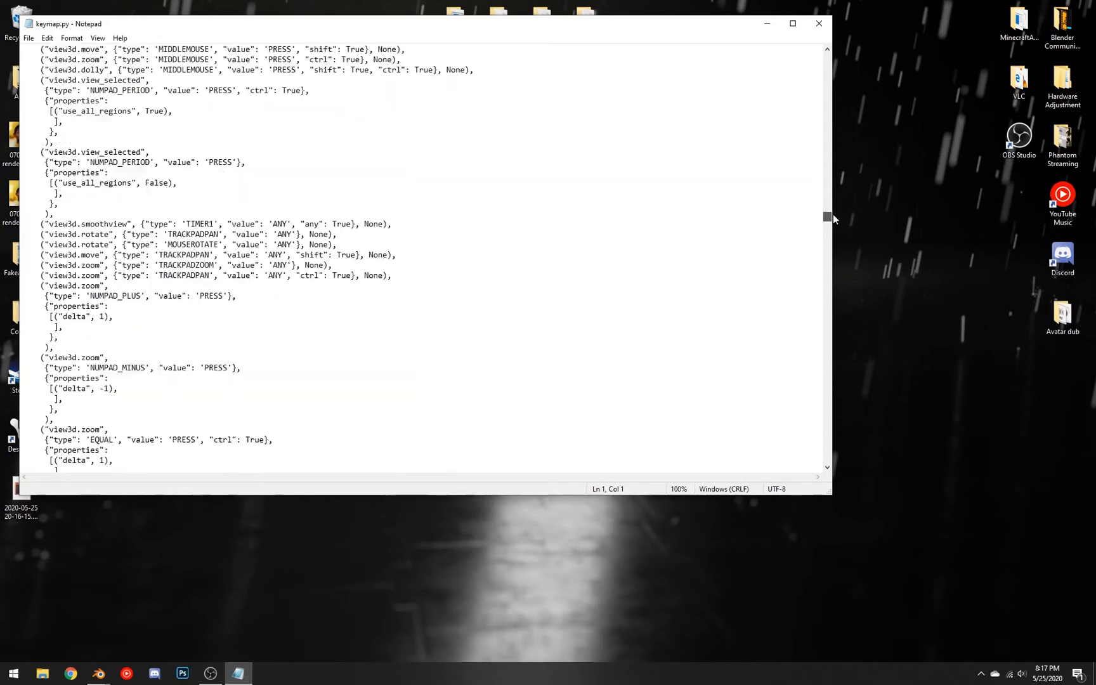
scroll(down, 3)
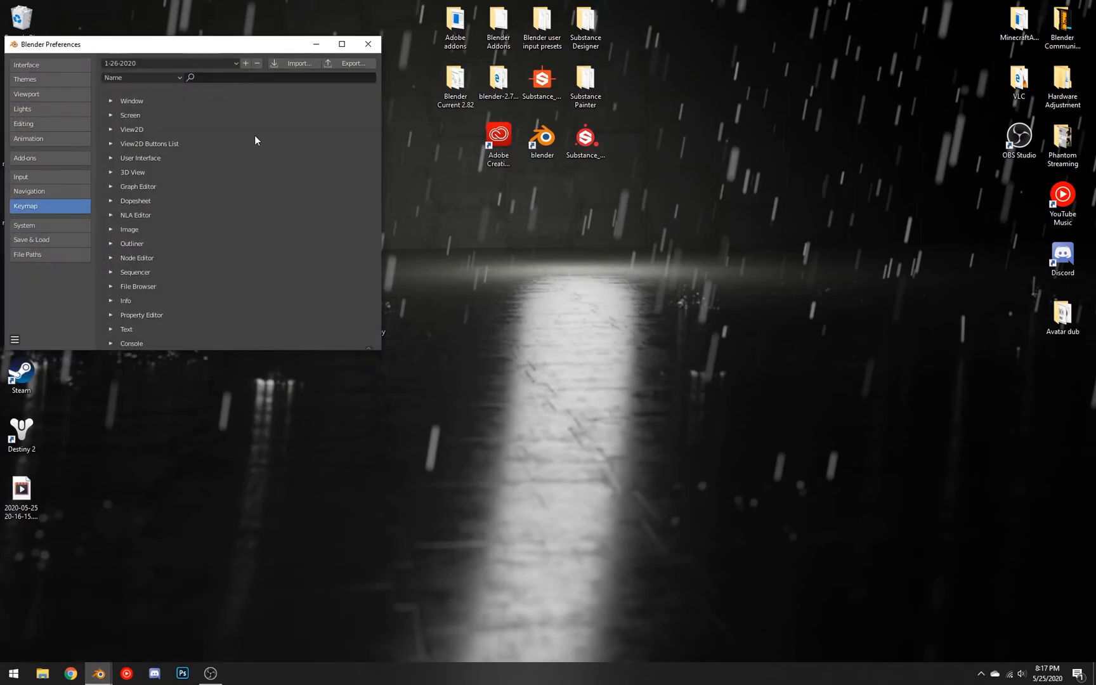
Choose keymap.py from the Desktop as the key configuration to import
click(299, 63)
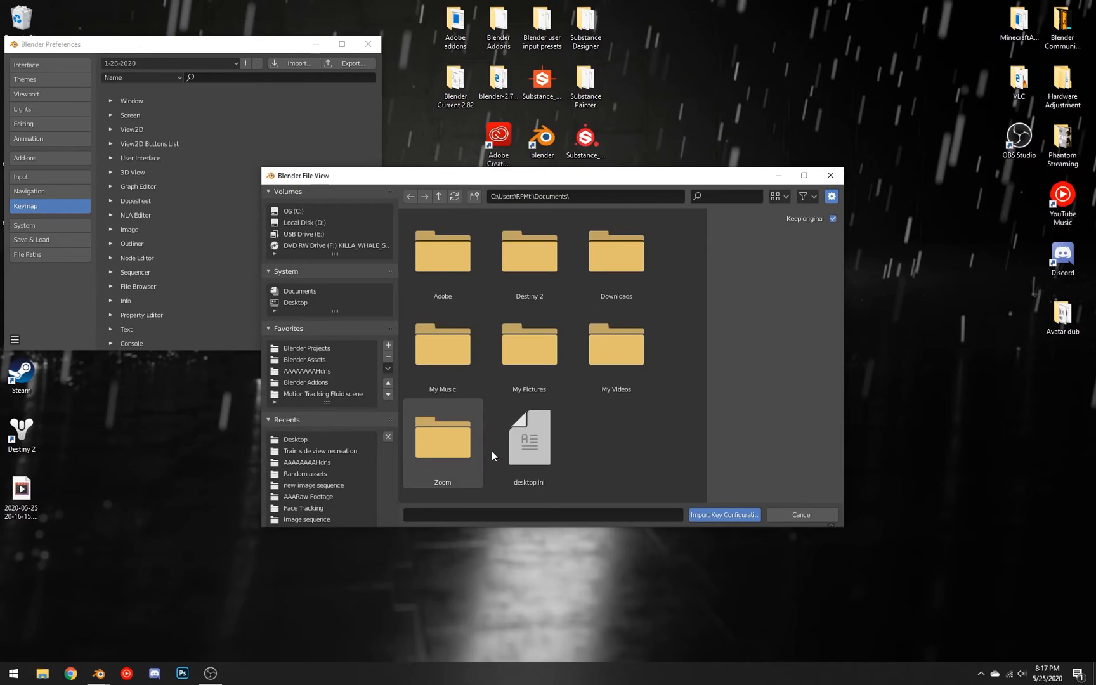
click(295, 439)
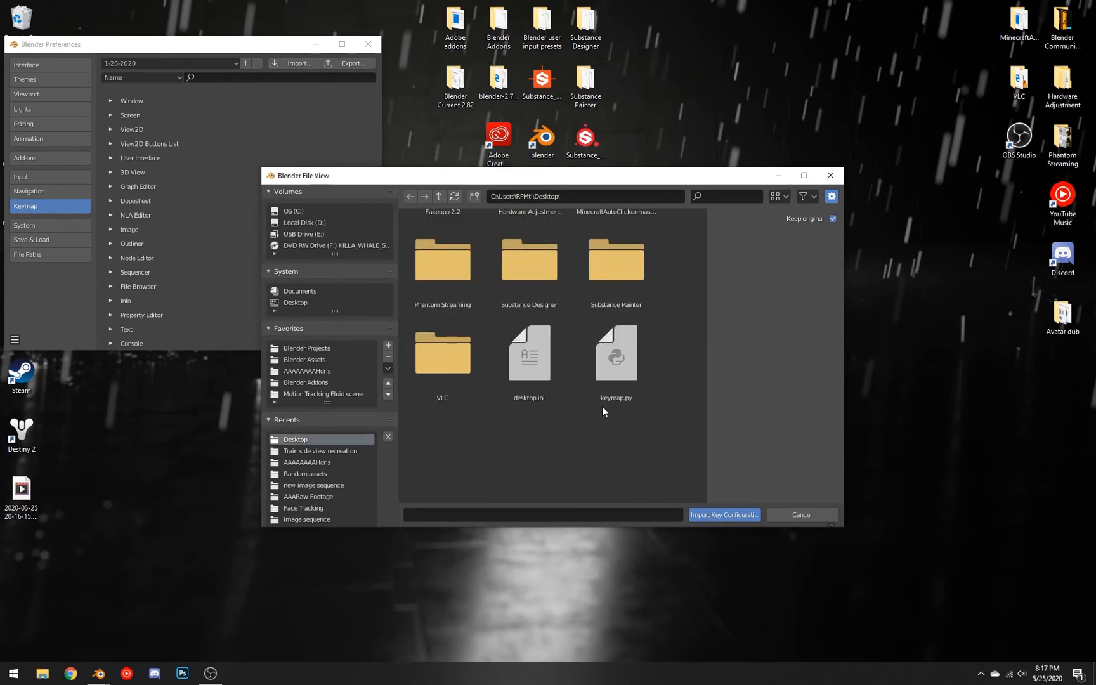
click(615, 352)
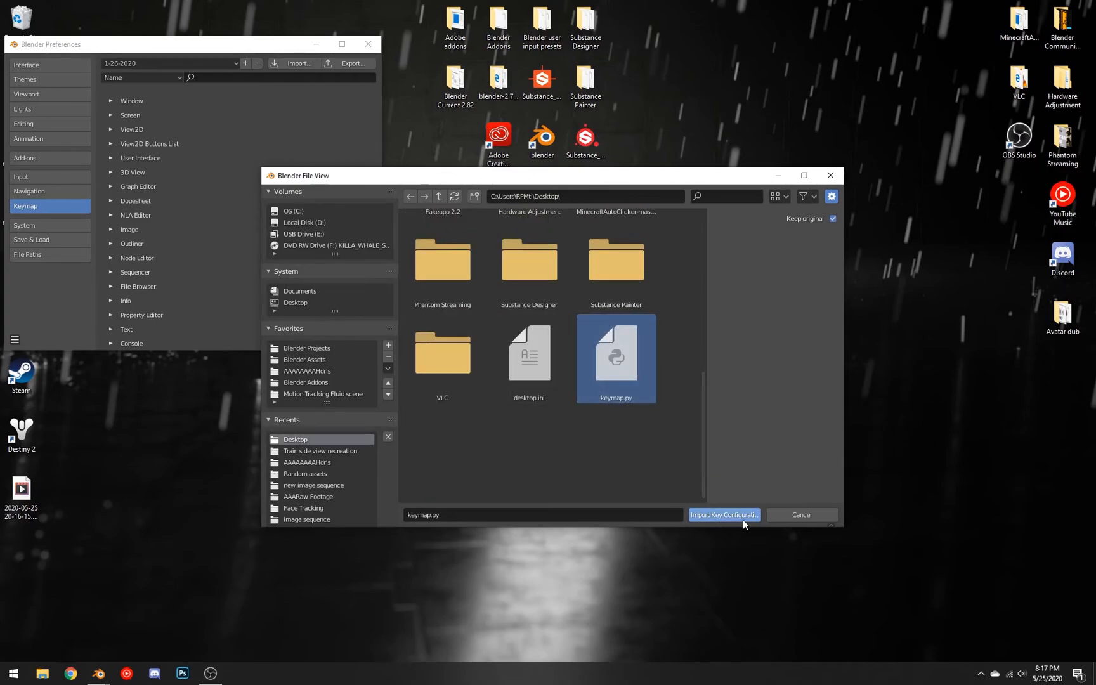